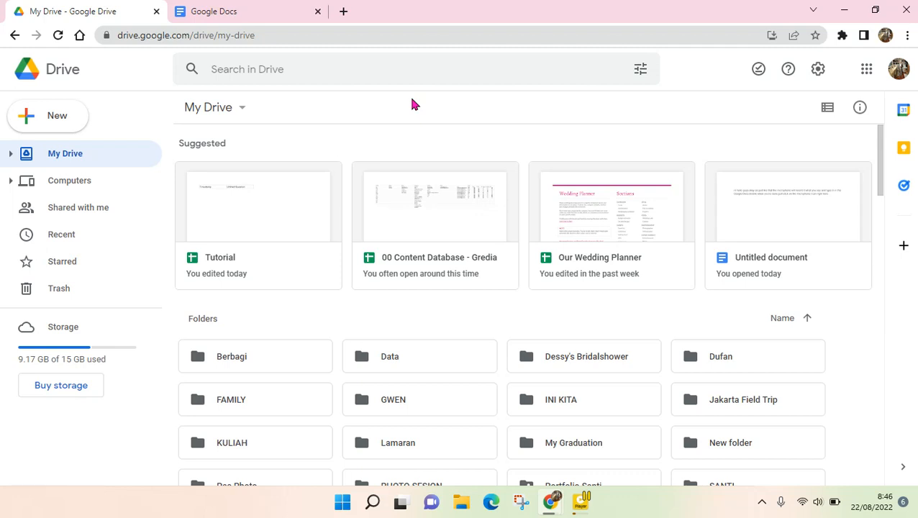
{"action": "mouse_move", "coordinate": [80, 310]}
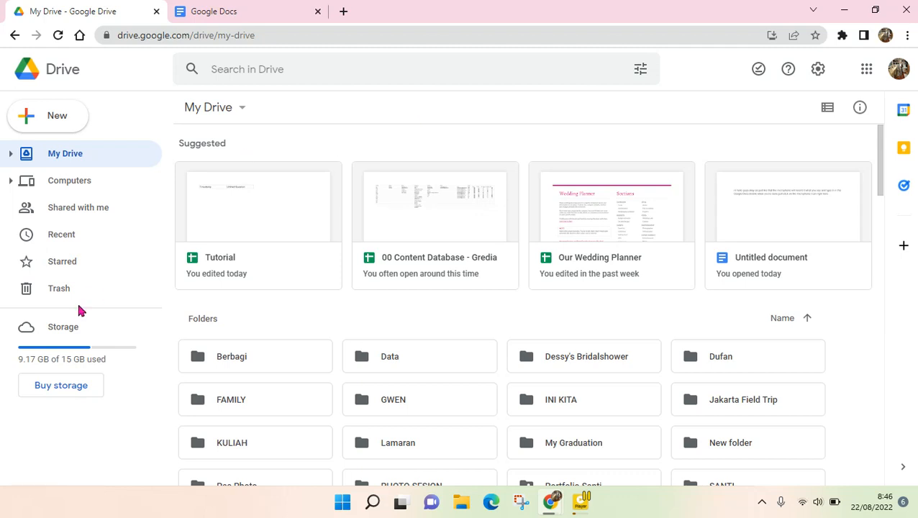
{"action": "mouse_move", "coordinate": [3, 103]}
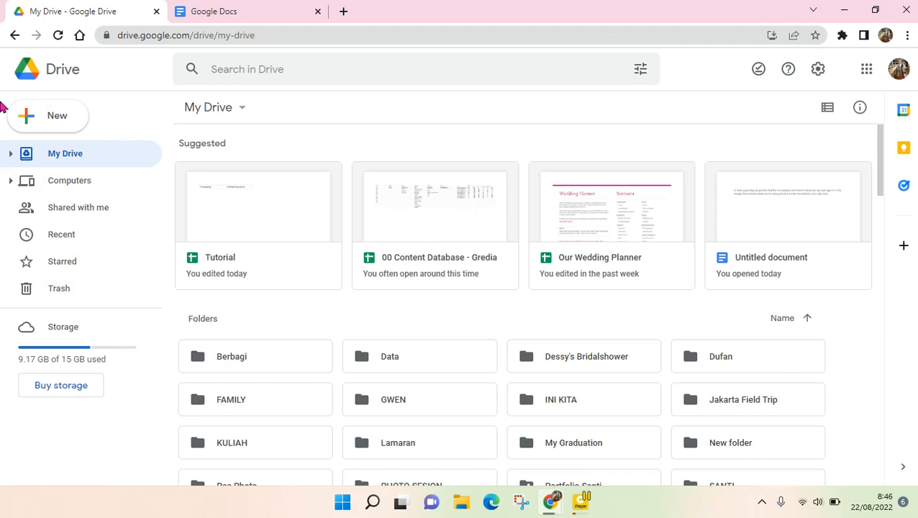
Step: Review the New menu's Google Docs choices (blank, template), then move to the docs.google.com start page
{"action": "left_click", "coordinate": [48, 115]}
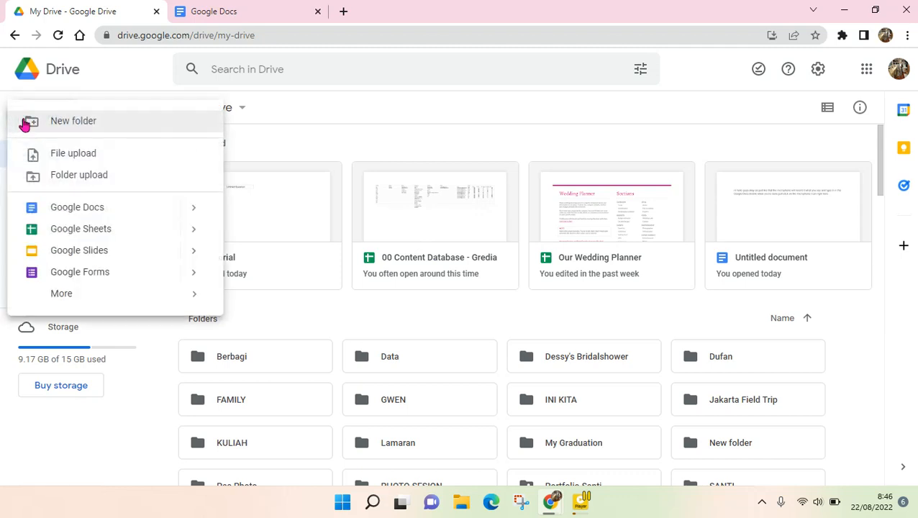
{"action": "mouse_move", "coordinate": [70, 216]}
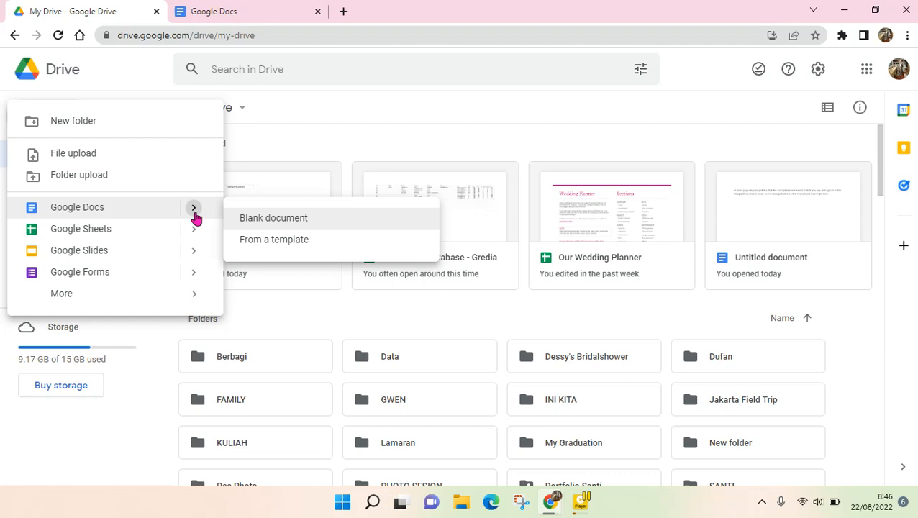
{"action": "mouse_move", "coordinate": [248, 230]}
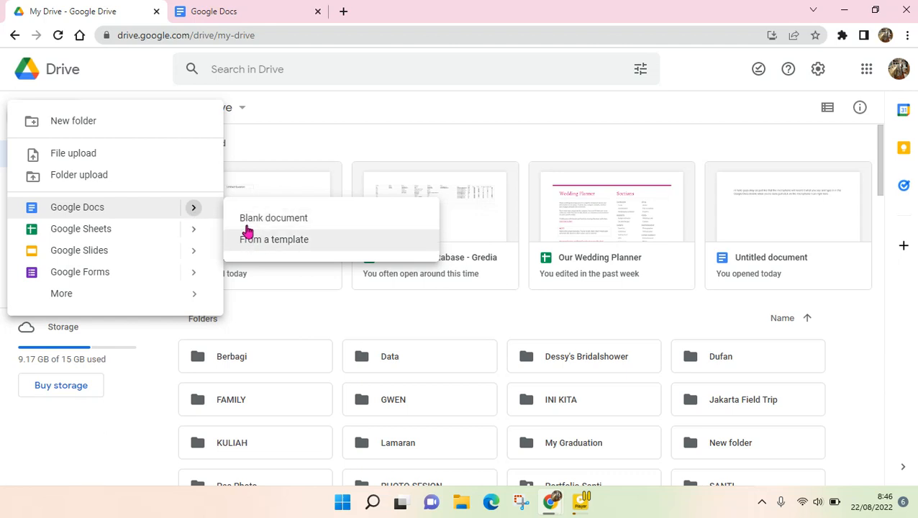
{"action": "mouse_move", "coordinate": [210, 213]}
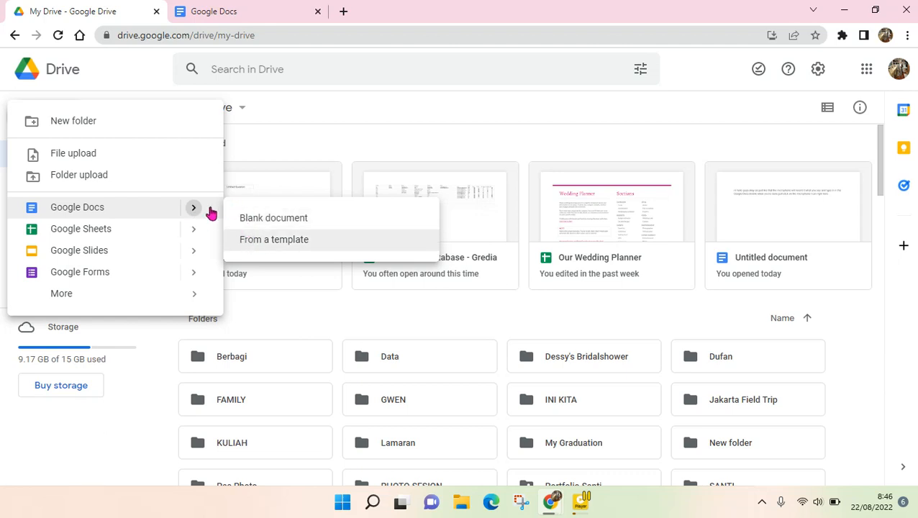
{"action": "mouse_move", "coordinate": [237, 256]}
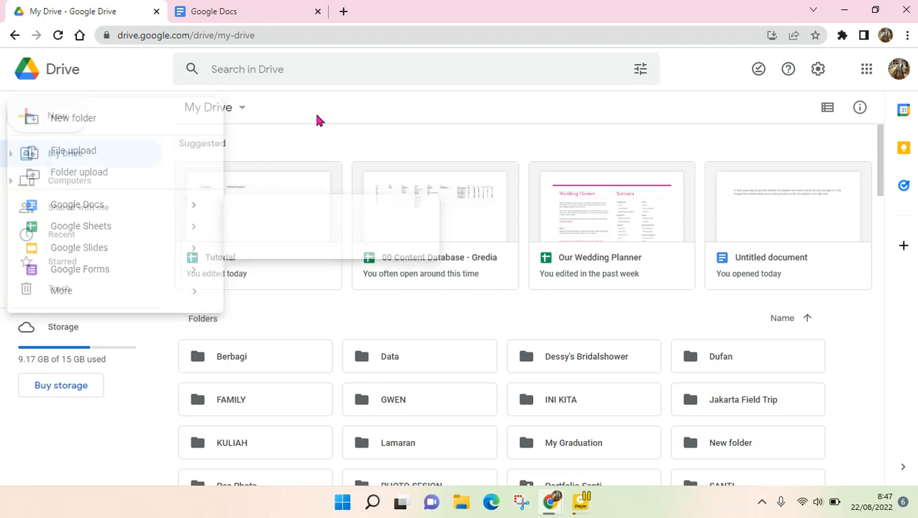
{"action": "left_click", "coordinate": [319, 118]}
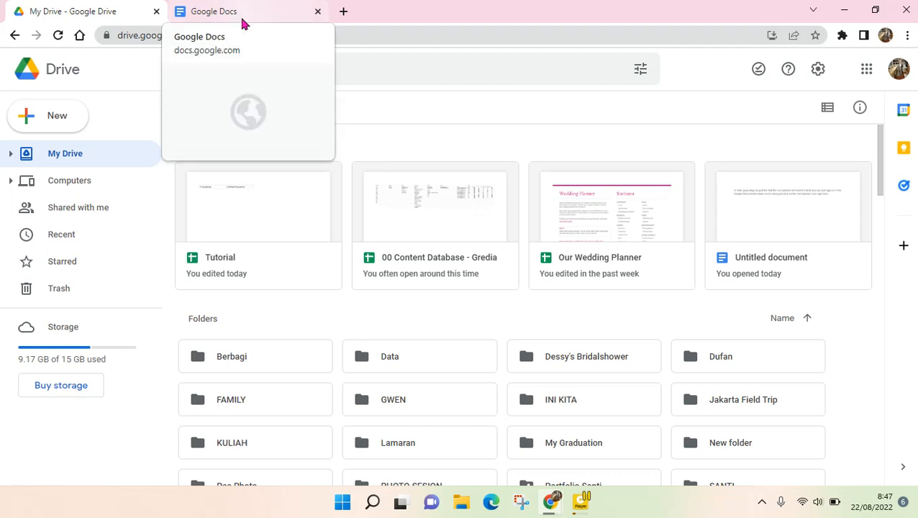
{"action": "left_click", "coordinate": [213, 11]}
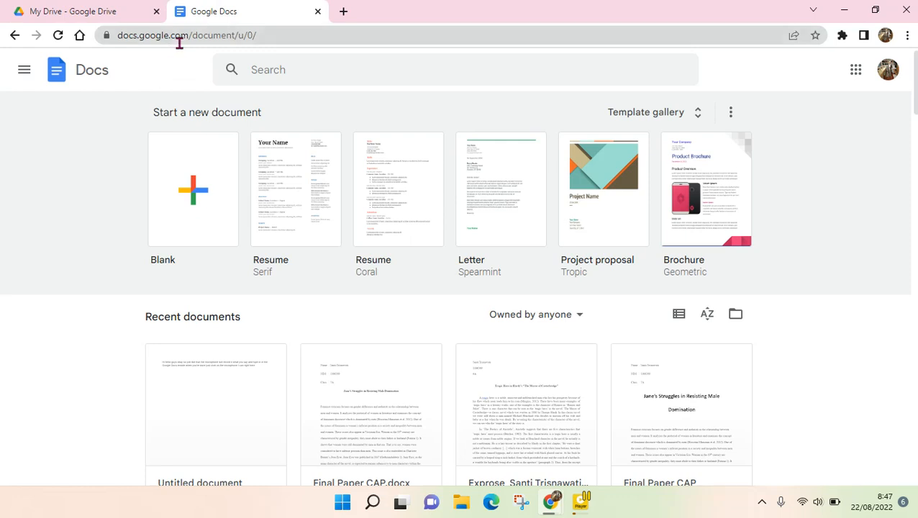
{"action": "mouse_move", "coordinate": [198, 108]}
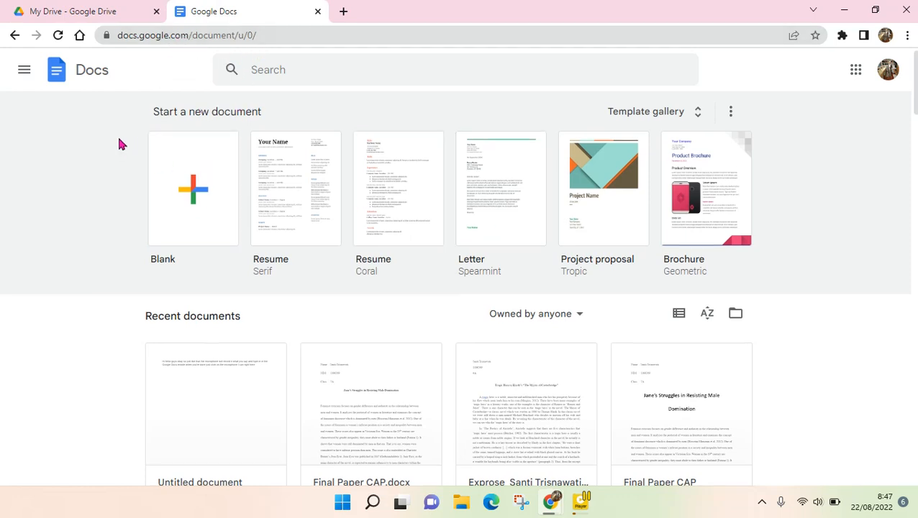
{"action": "scroll", "scroll_direction": "down", "scroll_amount": 3}
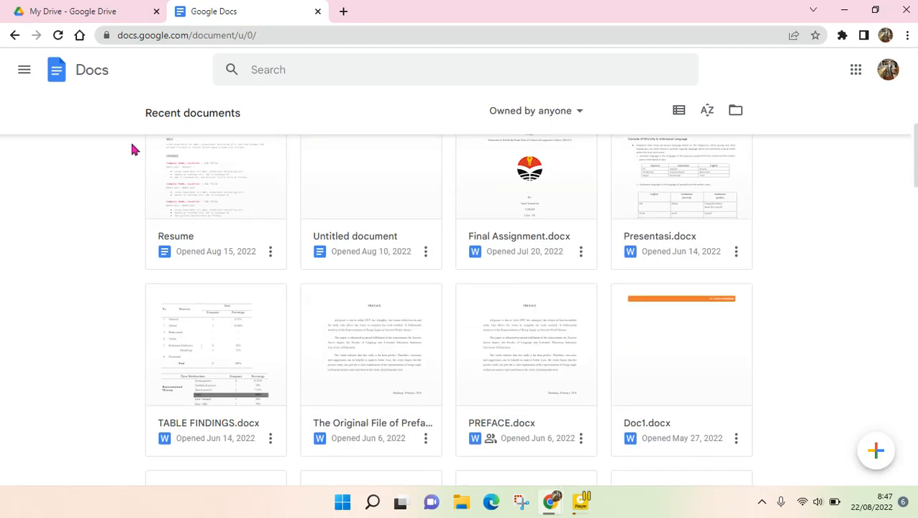
{"action": "scroll", "scroll_direction": "up", "scroll_amount": 3}
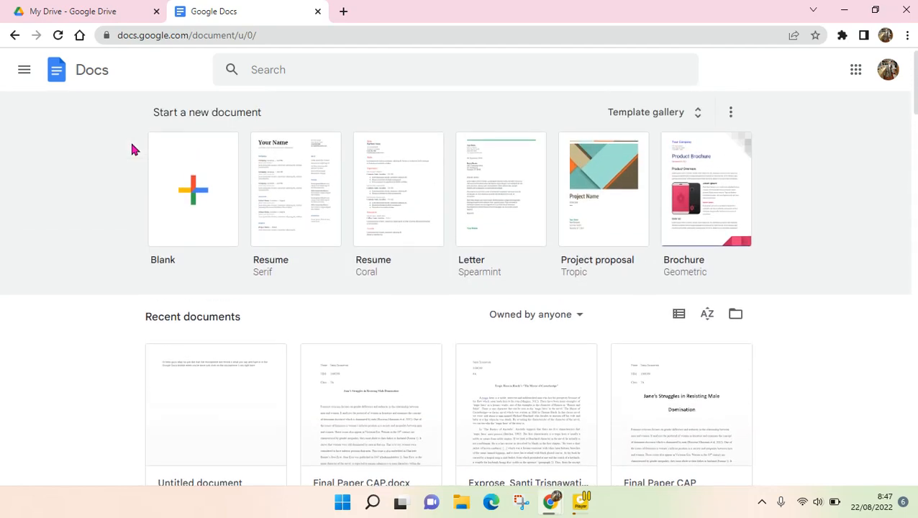
{"action": "mouse_move", "coordinate": [126, 171]}
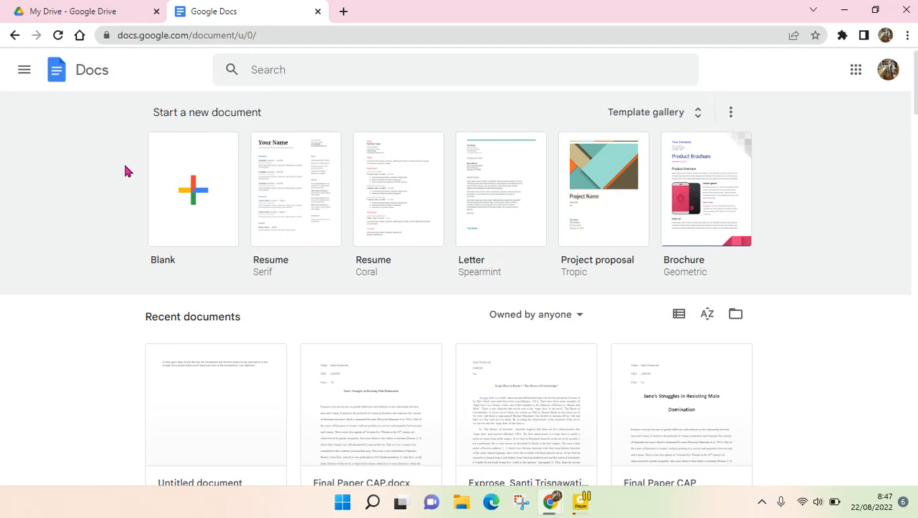
{"action": "mouse_move", "coordinate": [403, 175]}
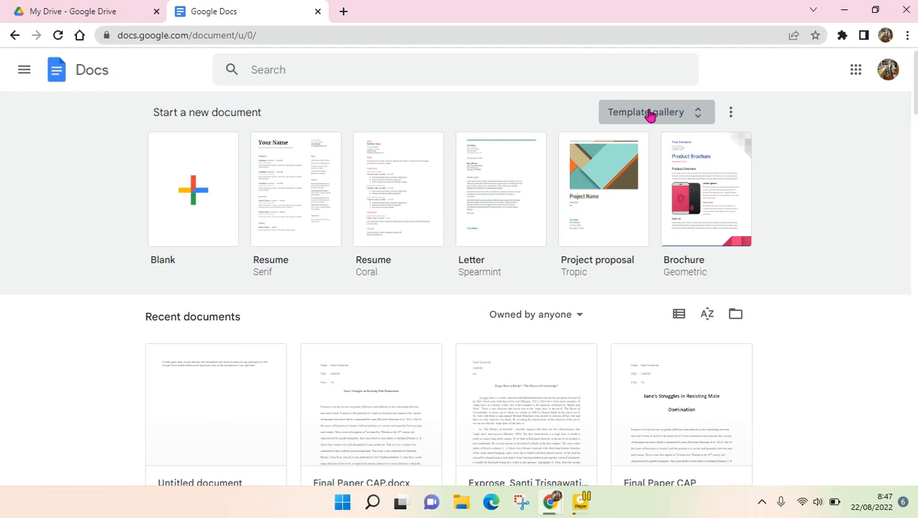
{"action": "mouse_move", "coordinate": [716, 170]}
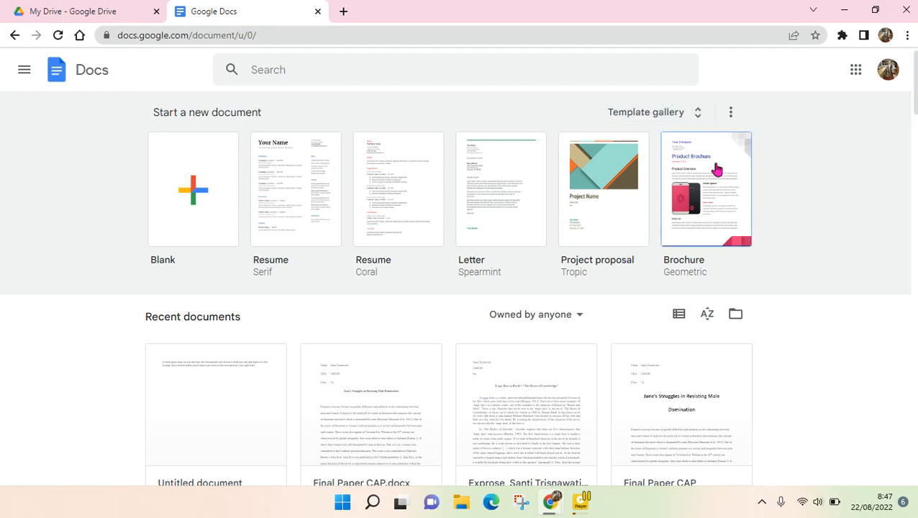